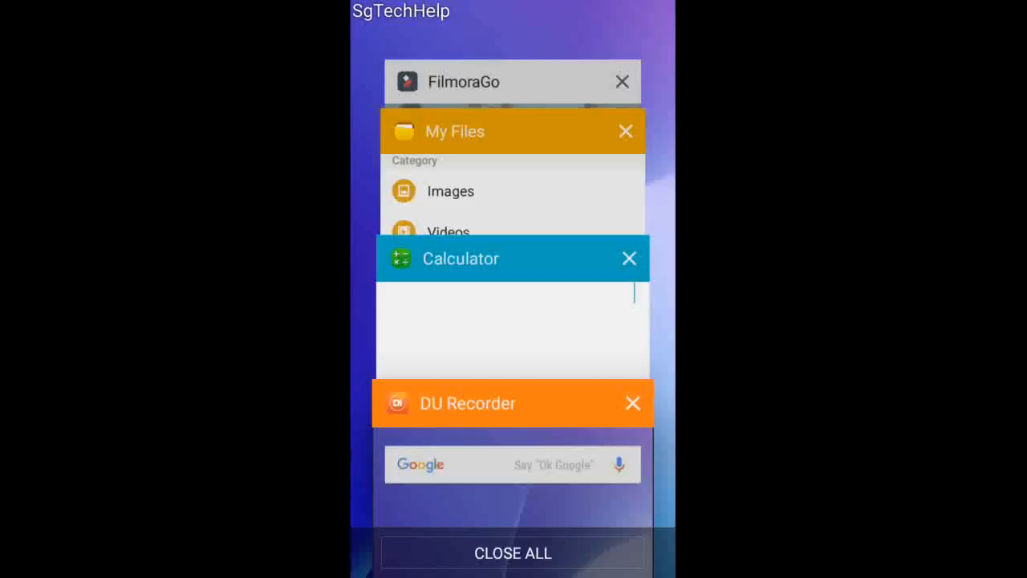
Step: Bring Calculator to the front from Recent Apps, then leave it via Home
left_click(514, 132)
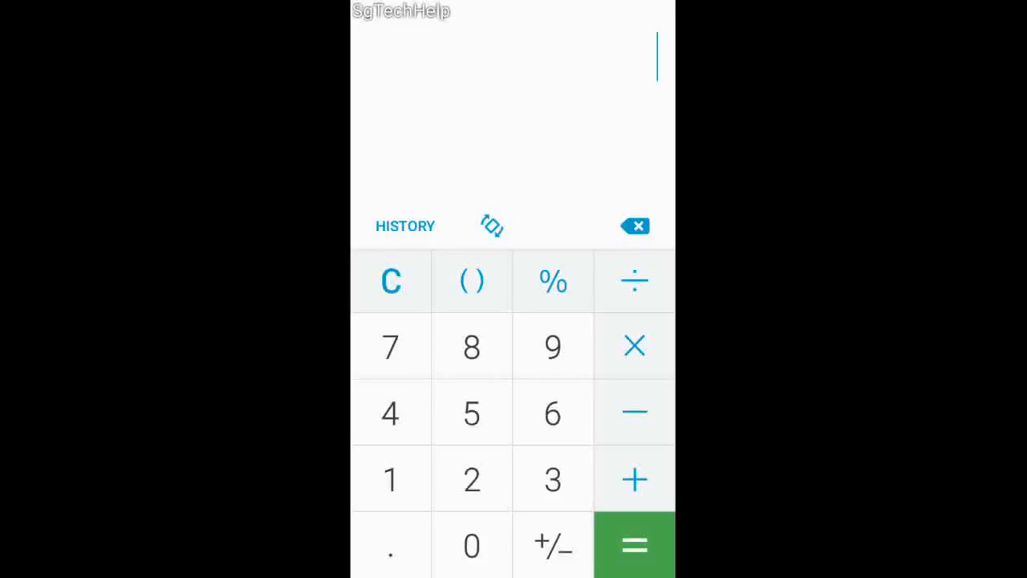
key("Home")
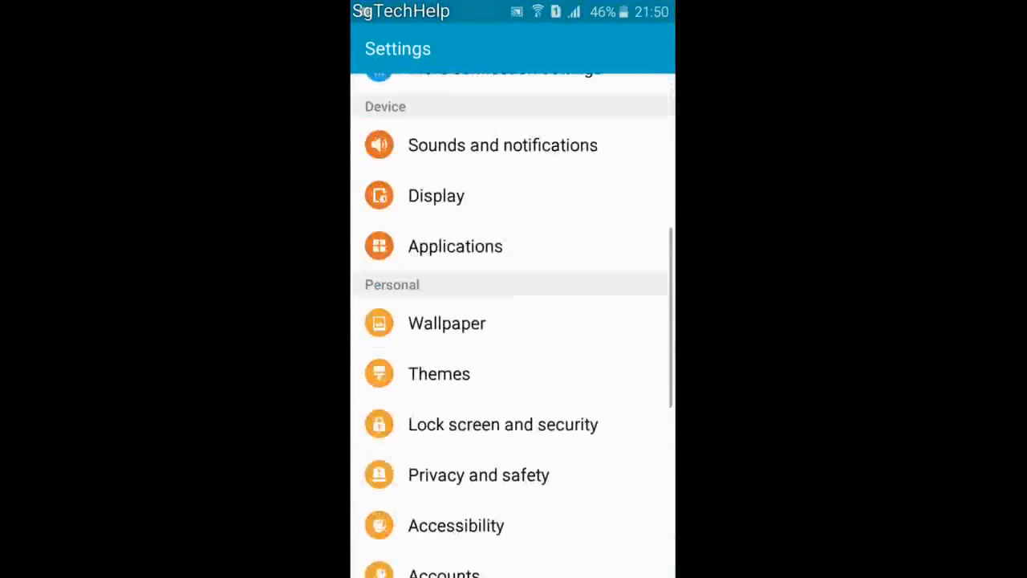
Step: Review About device details (Android 5.1.1), then go to Developer options
scroll("down", 3)
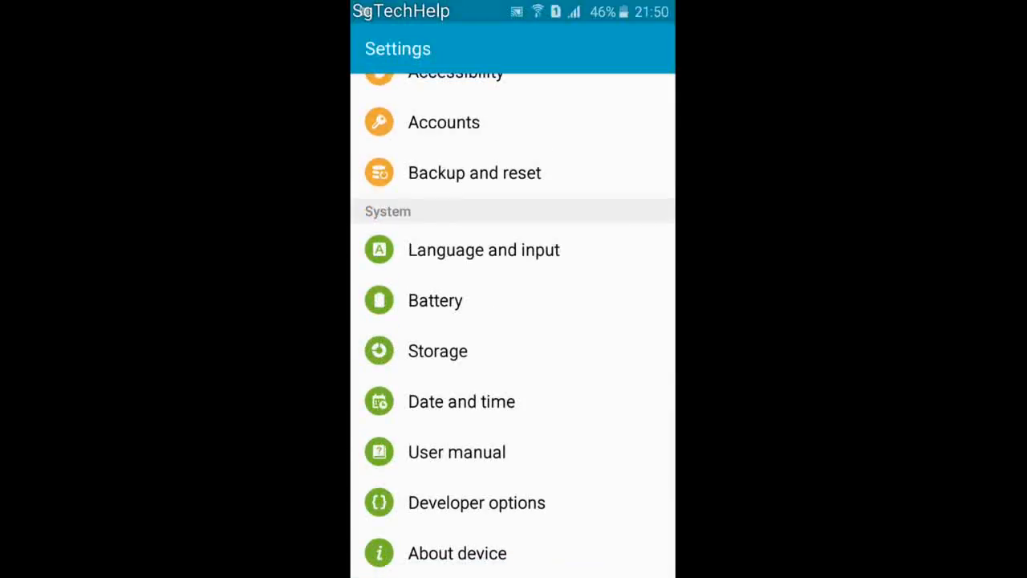
left_click(455, 551)
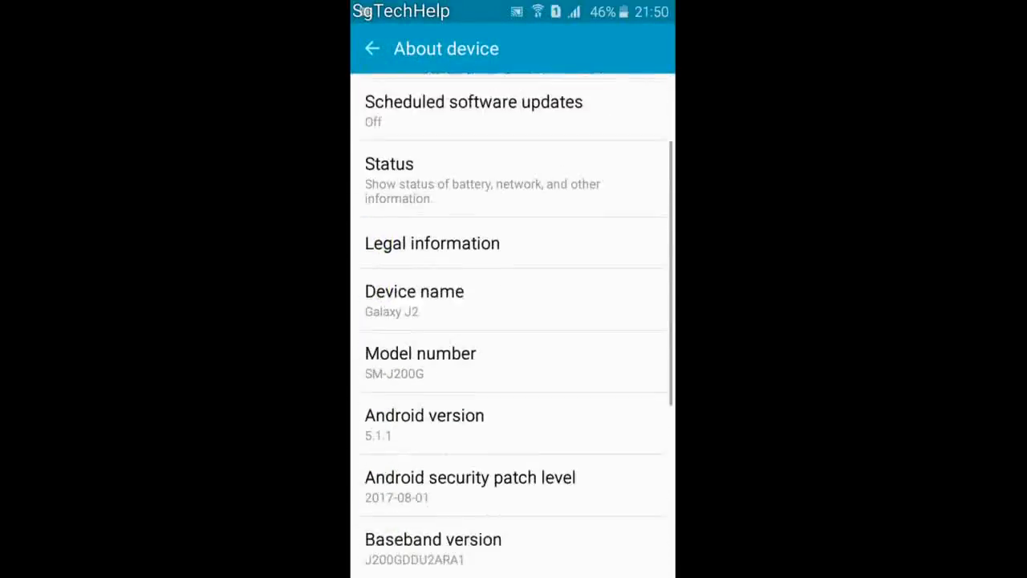
scroll("down", 3)
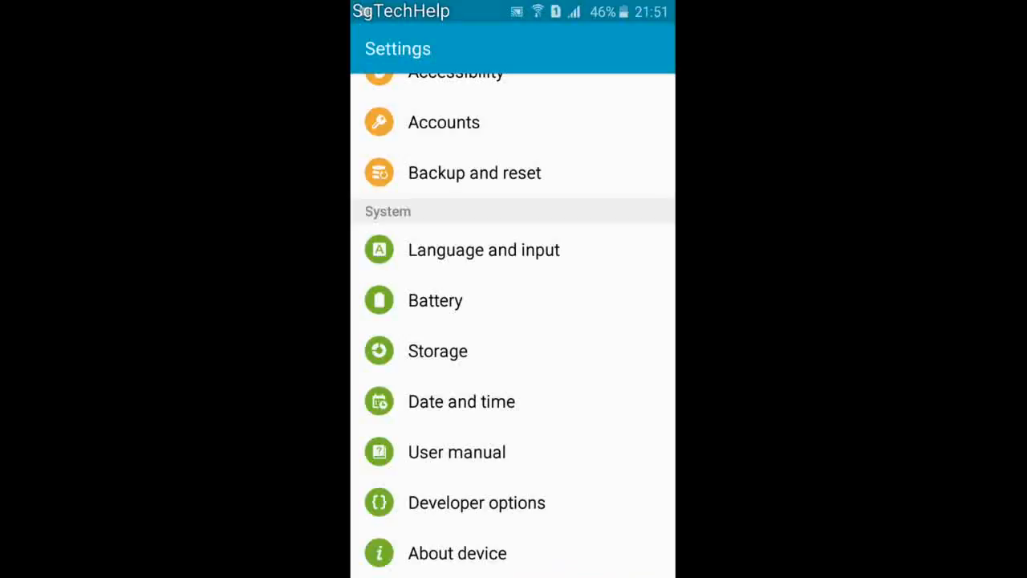
left_click(476, 502)
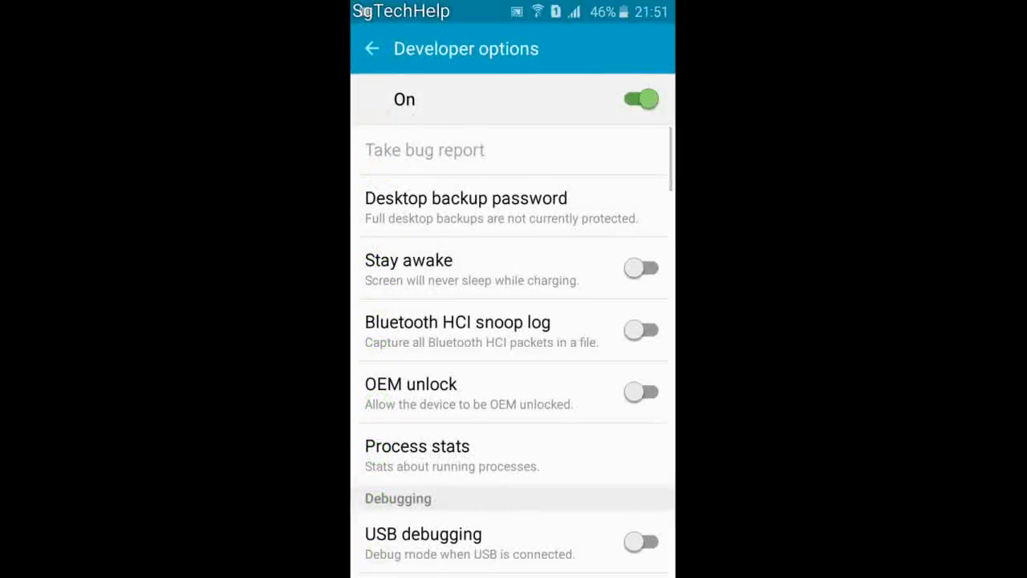
Step: Scroll Developer options down to the three animation scale entries, each at 1.5x
scroll("down", 3)
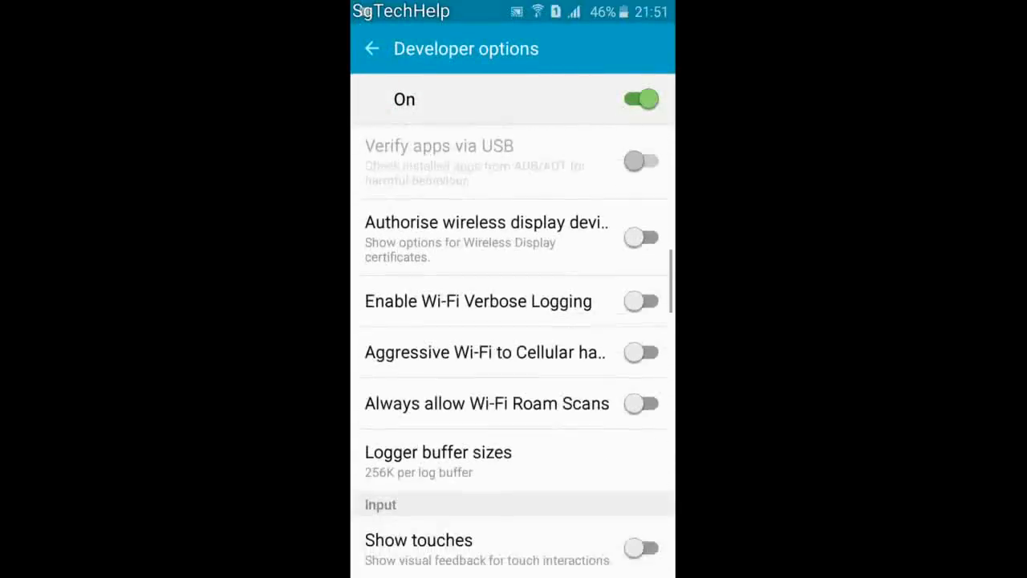
scroll("down", 3)
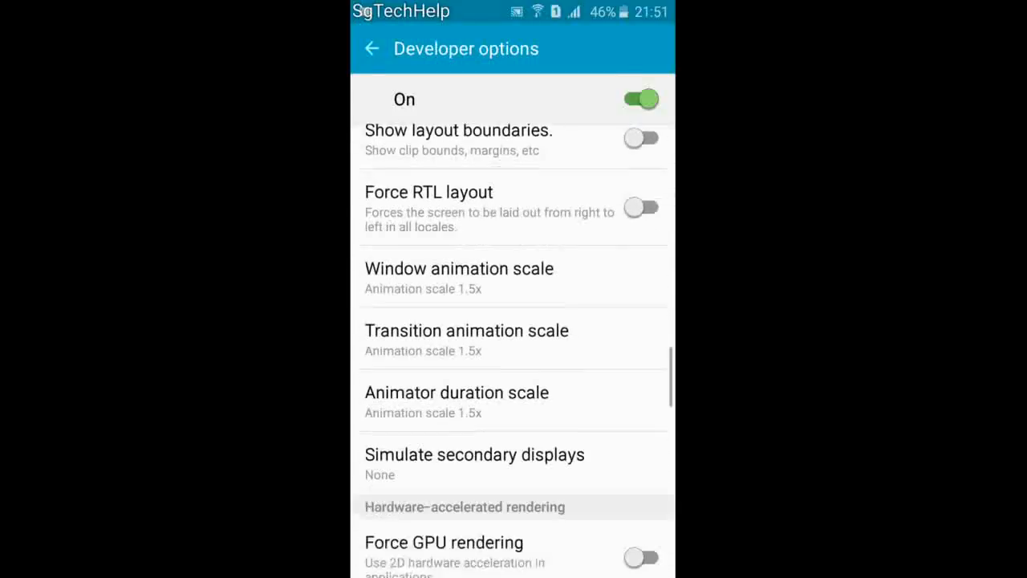
scroll("down", 3)
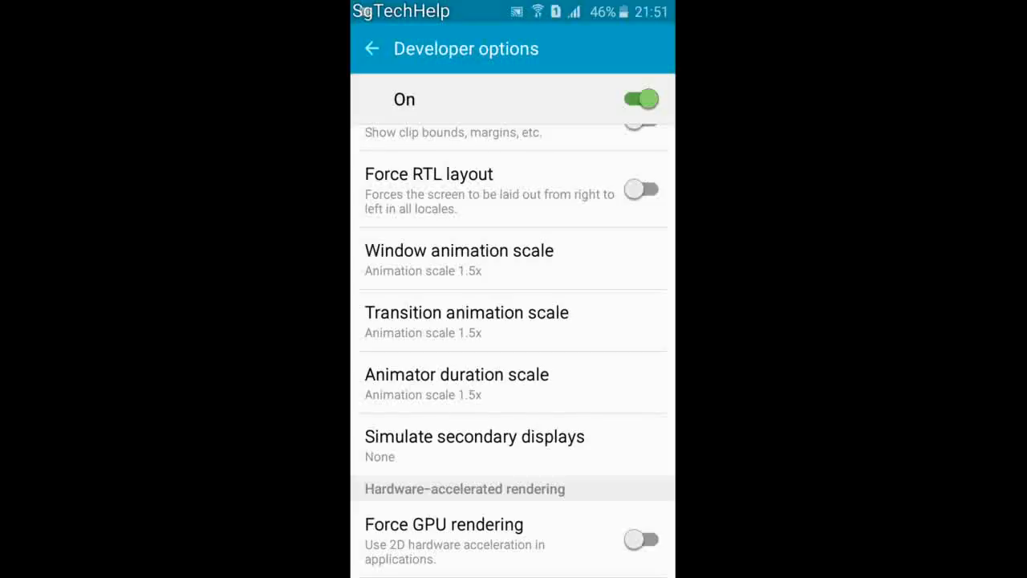
Step: Set Window animation scale to .5x and reopen its choices list
left_click(512, 259)
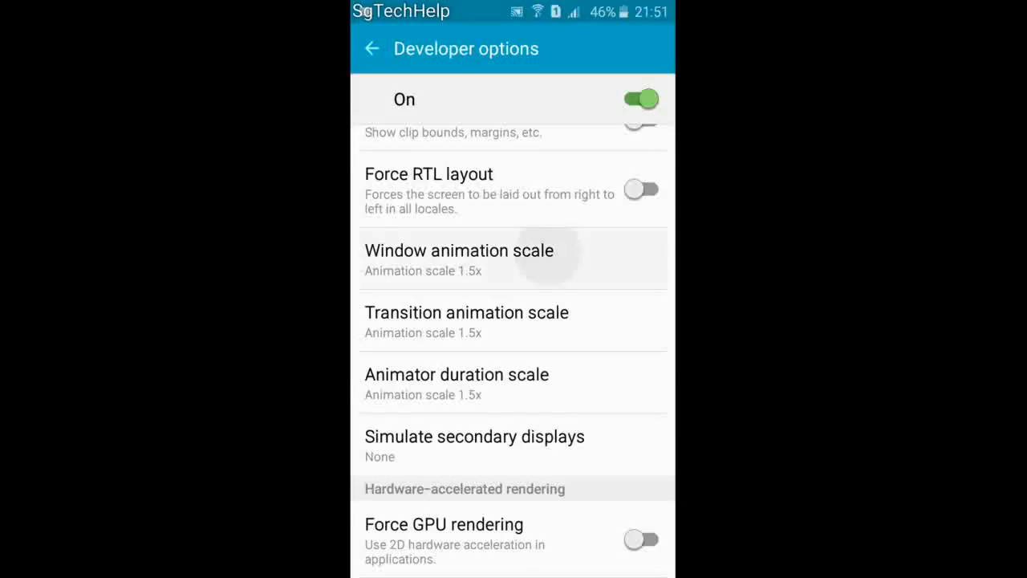
left_click(459, 259)
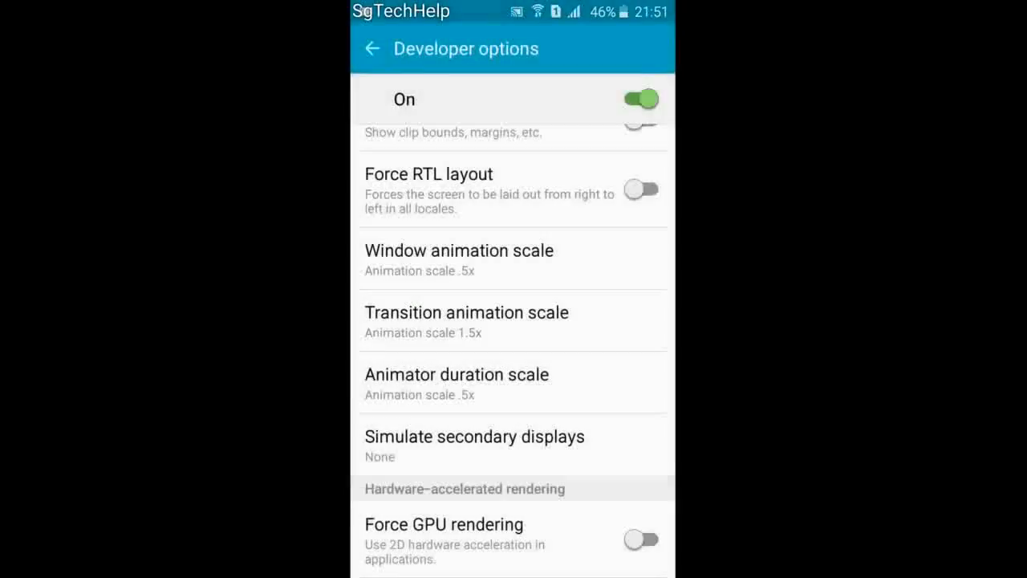
left_click(459, 258)
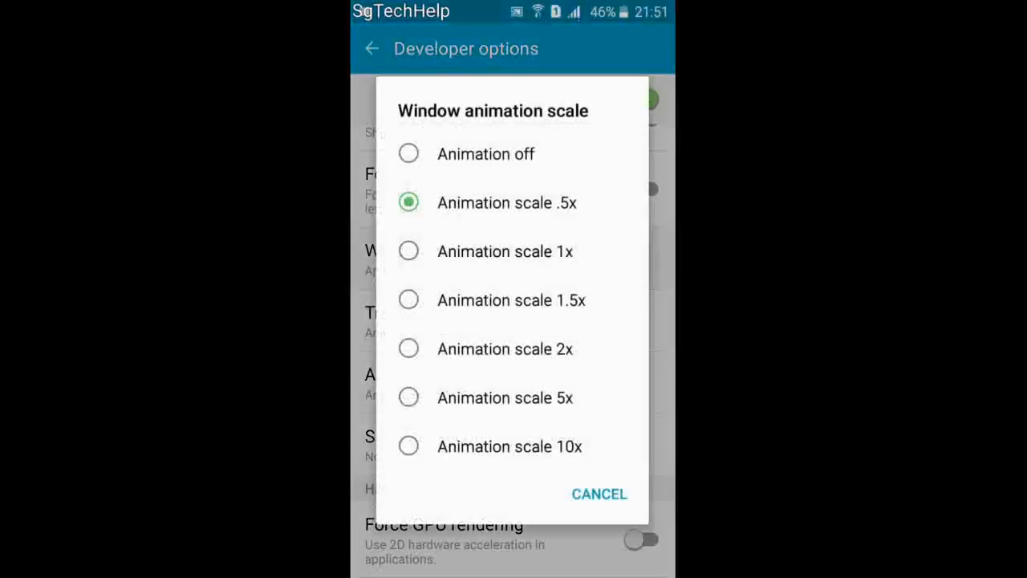